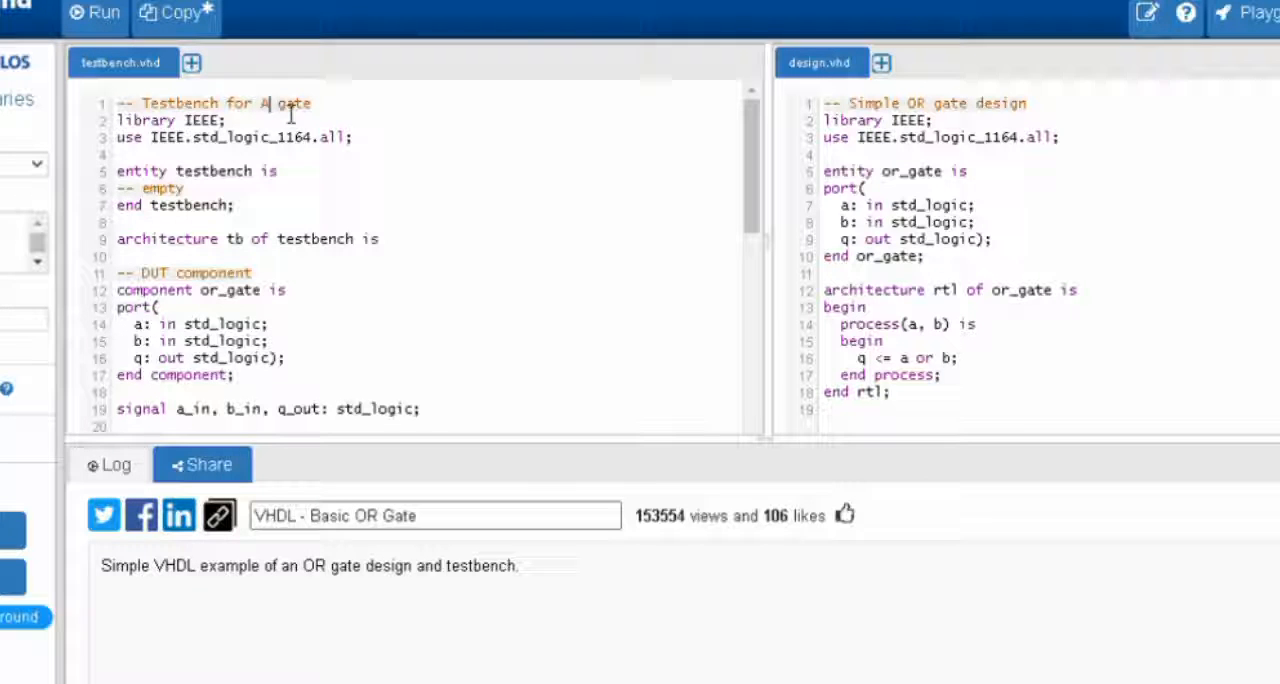
# Step: Edit testbench.vhd so the header reads 'Testbench for AND gate' and the component is and_gate
pyautogui.write('ND')
pyautogui.click(426, 290)
pyautogui.write('an')
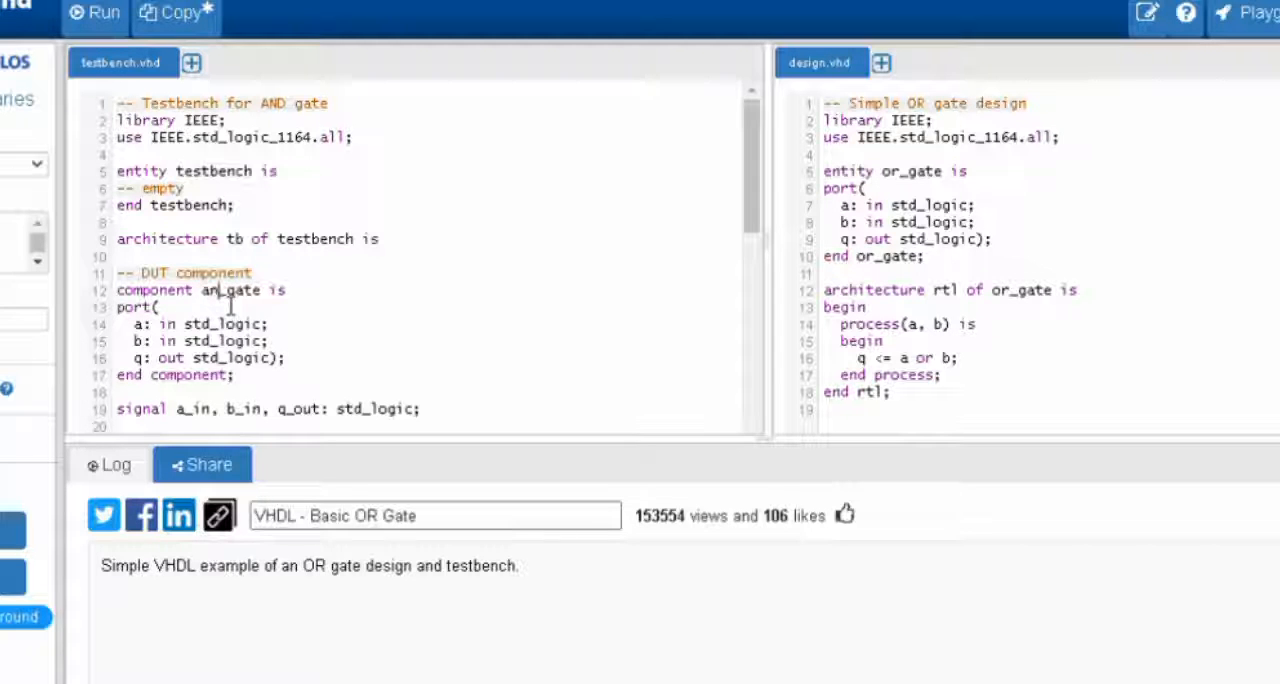
pyautogui.write('f')
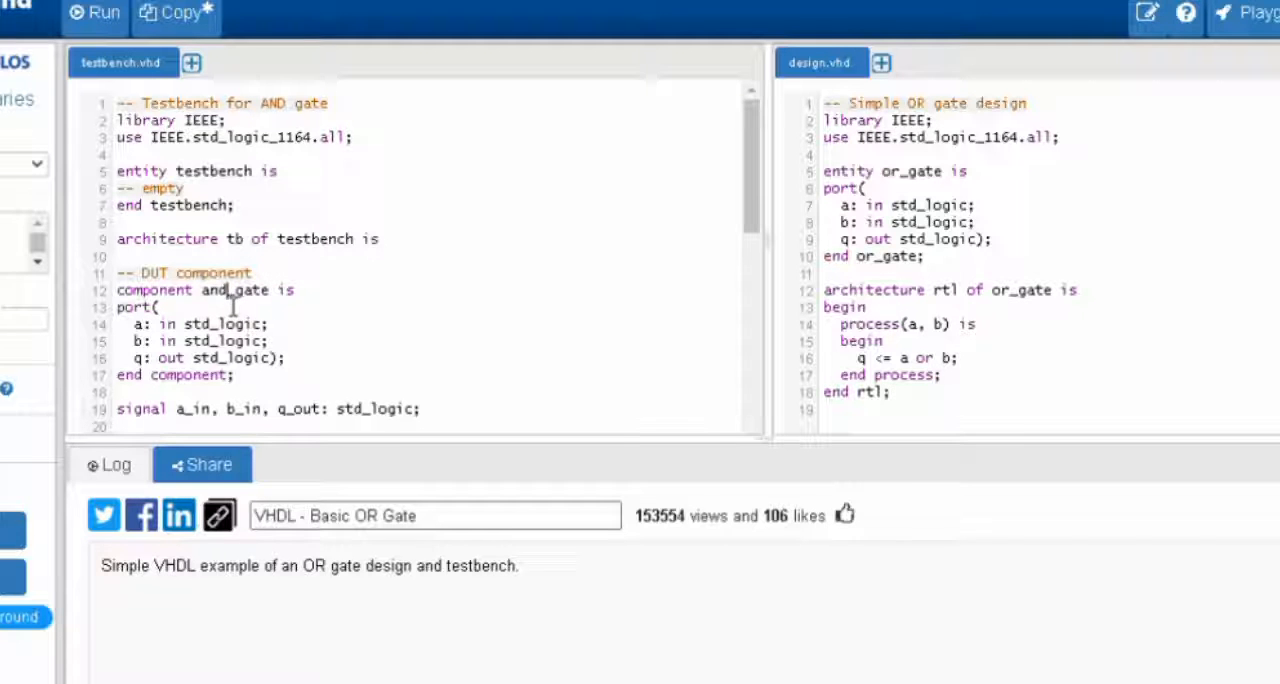
pyautogui.moveTo(752, 202)
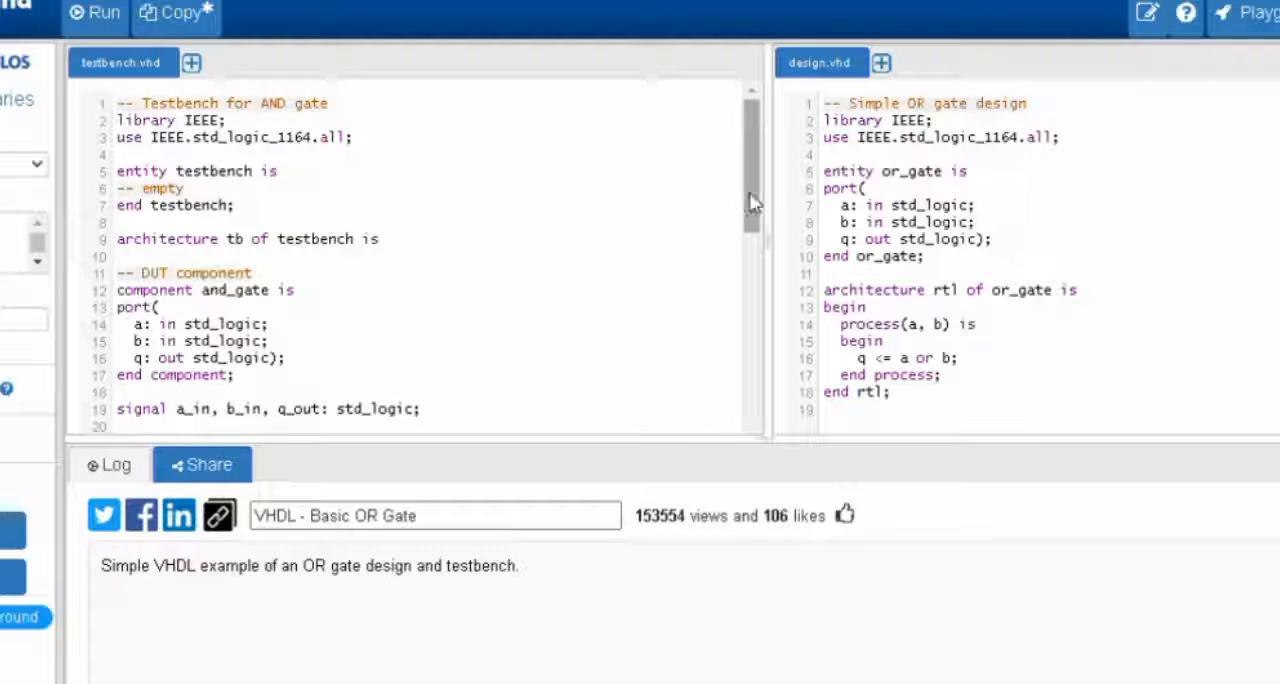
# Step: Change the DUT port map in testbench.vhd to instantiate and_gate
pyautogui.scroll(-3)
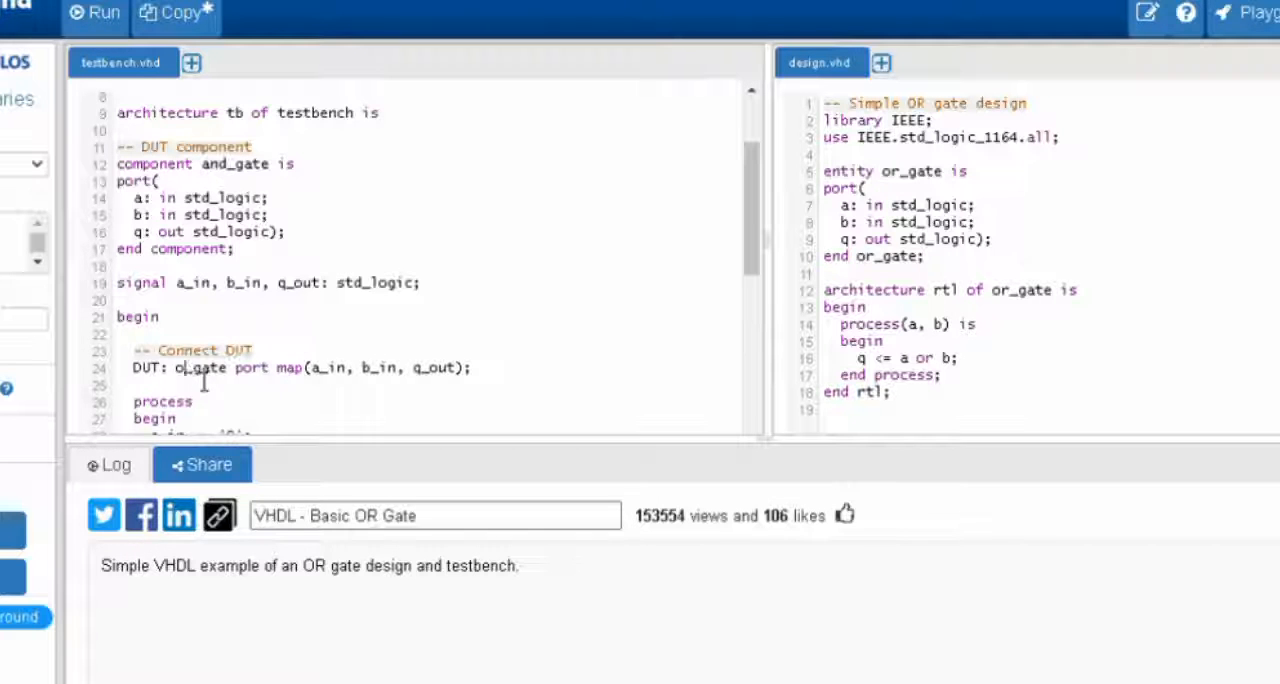
pyautogui.press('Backspace')
pyautogui.write('and')
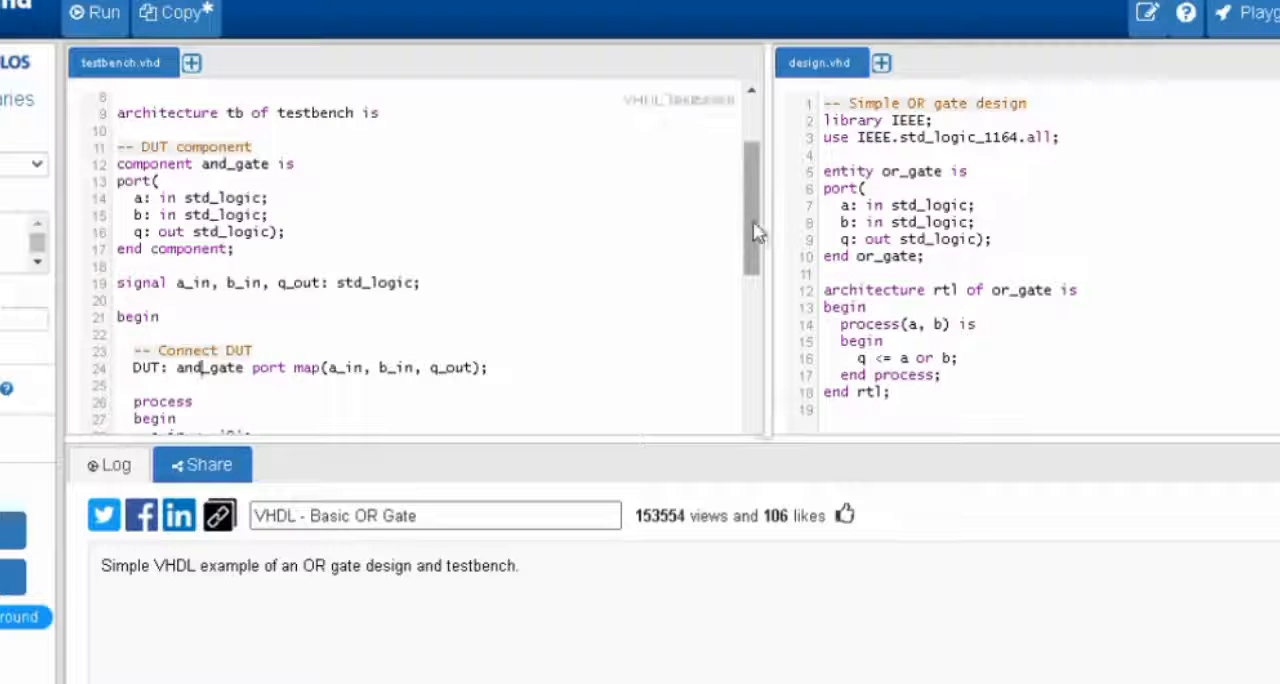
pyautogui.scroll(-3)
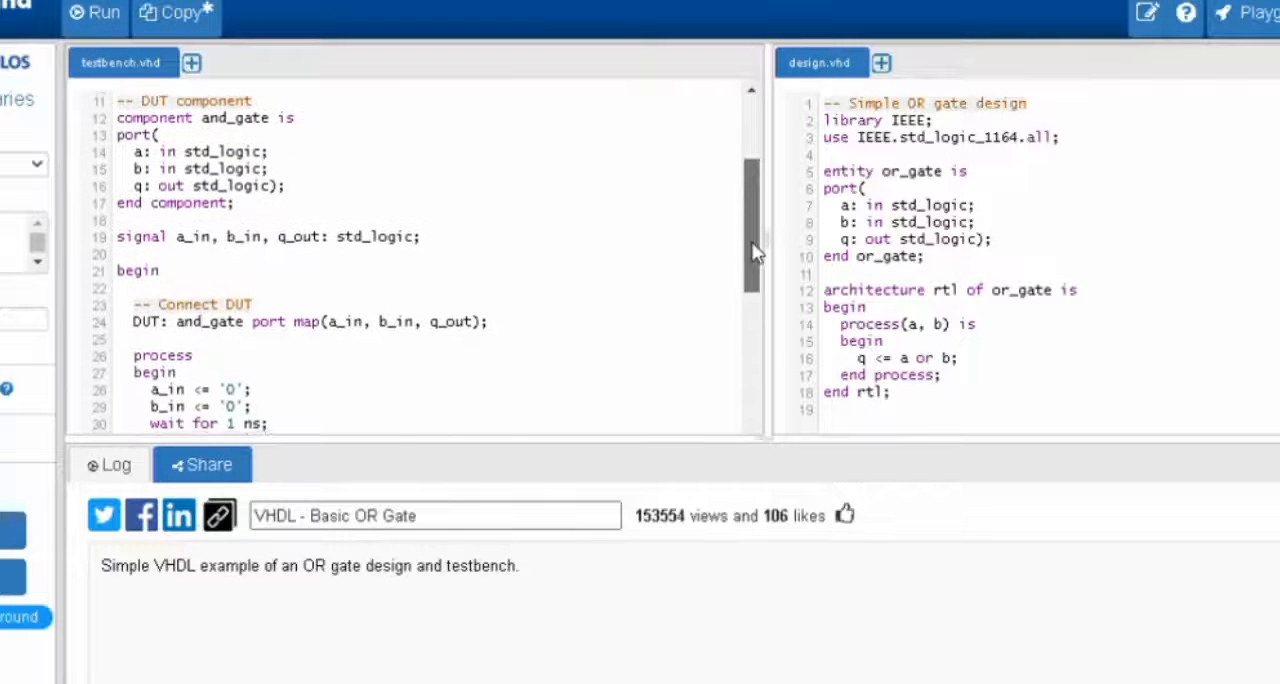
pyautogui.scroll(-3)
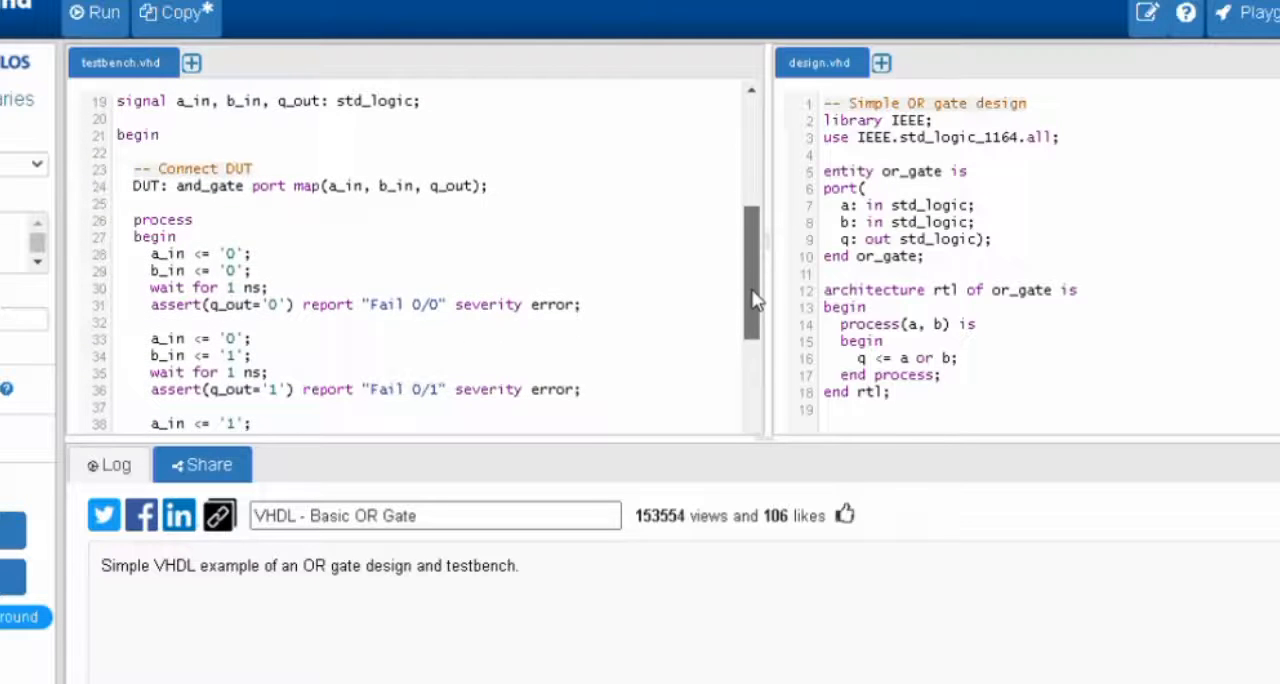
pyautogui.scroll(-3)
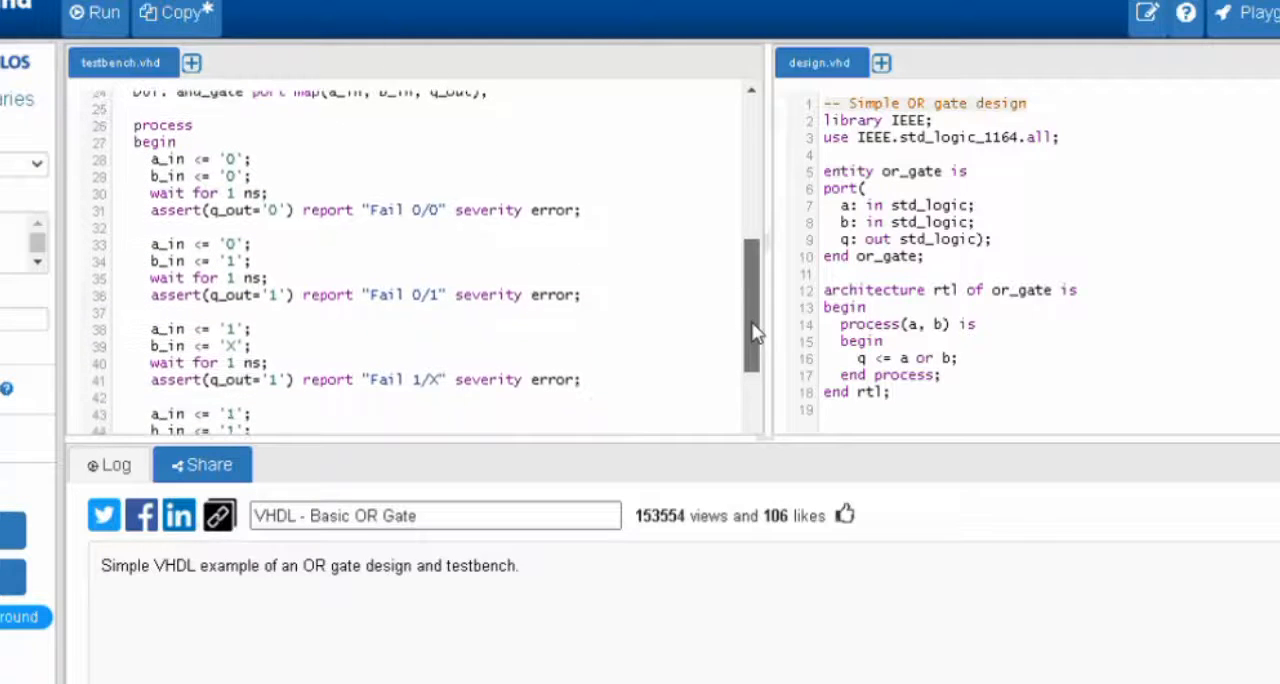
pyautogui.scroll(-3)
pyautogui.write('0')
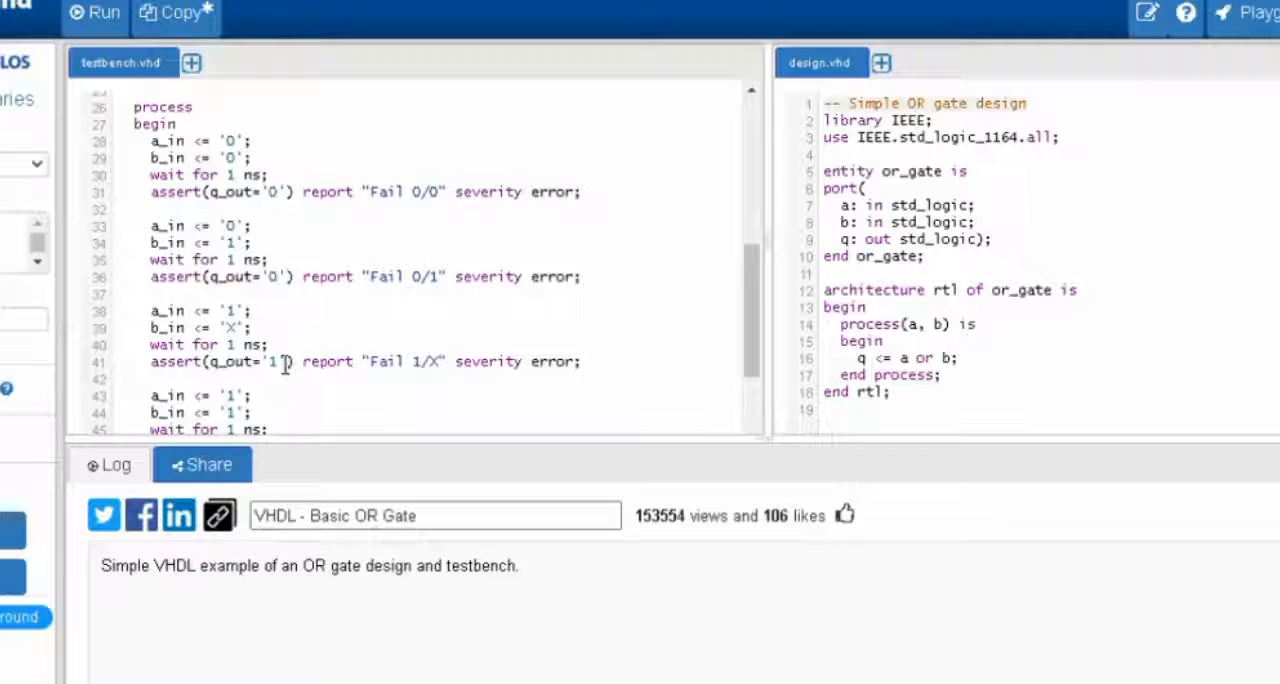
pyautogui.moveTo(292, 374)
pyautogui.write('0')
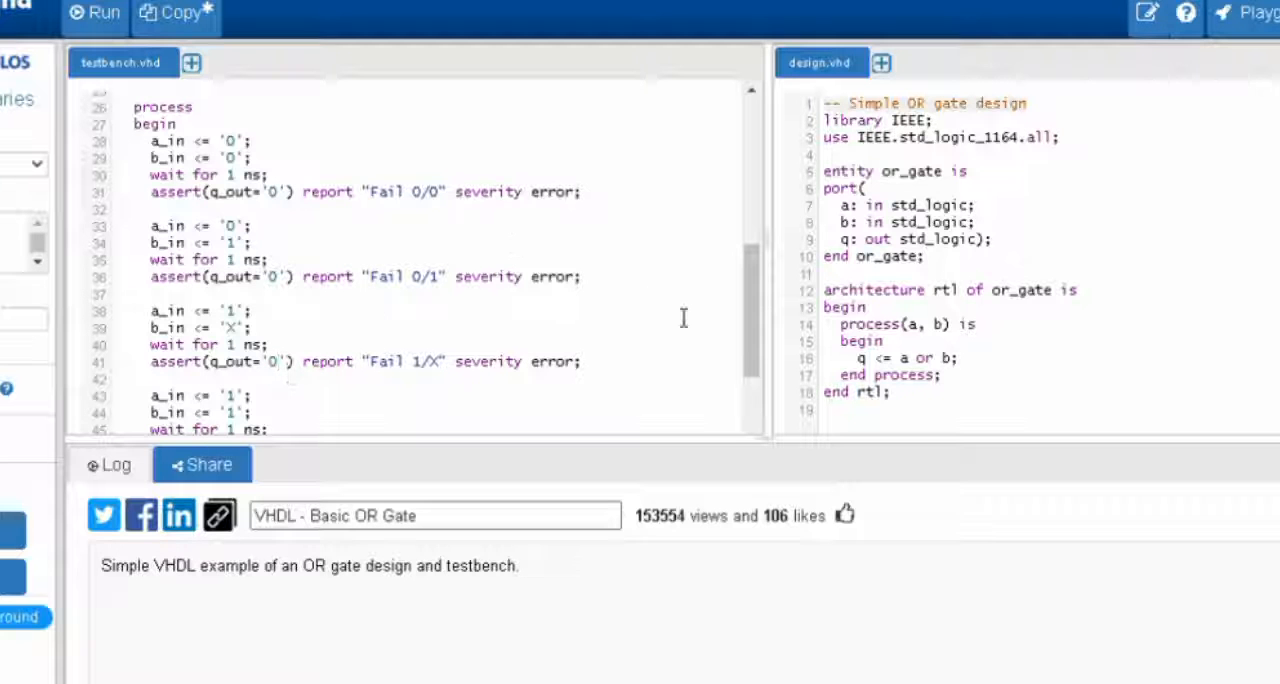
# Step: Make the 0/1 and 1/X assertions expect '0' for AND behaviour
pyautogui.scroll(-3)
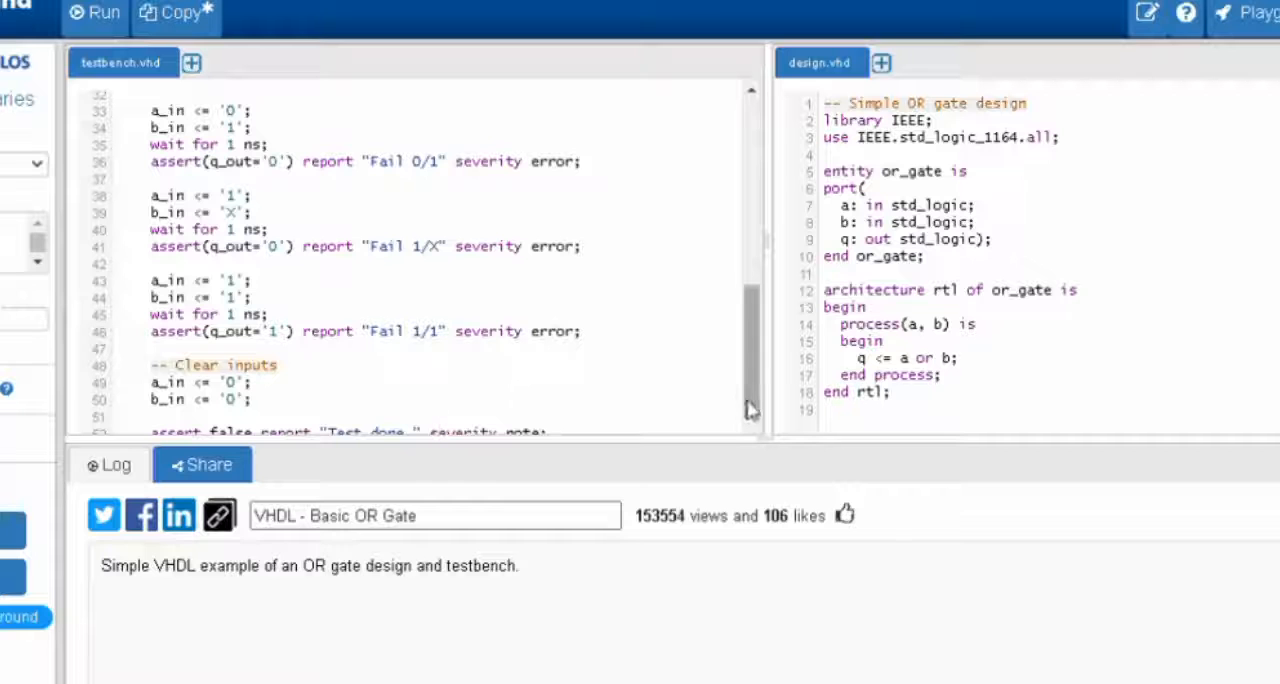
pyautogui.scroll(-3)
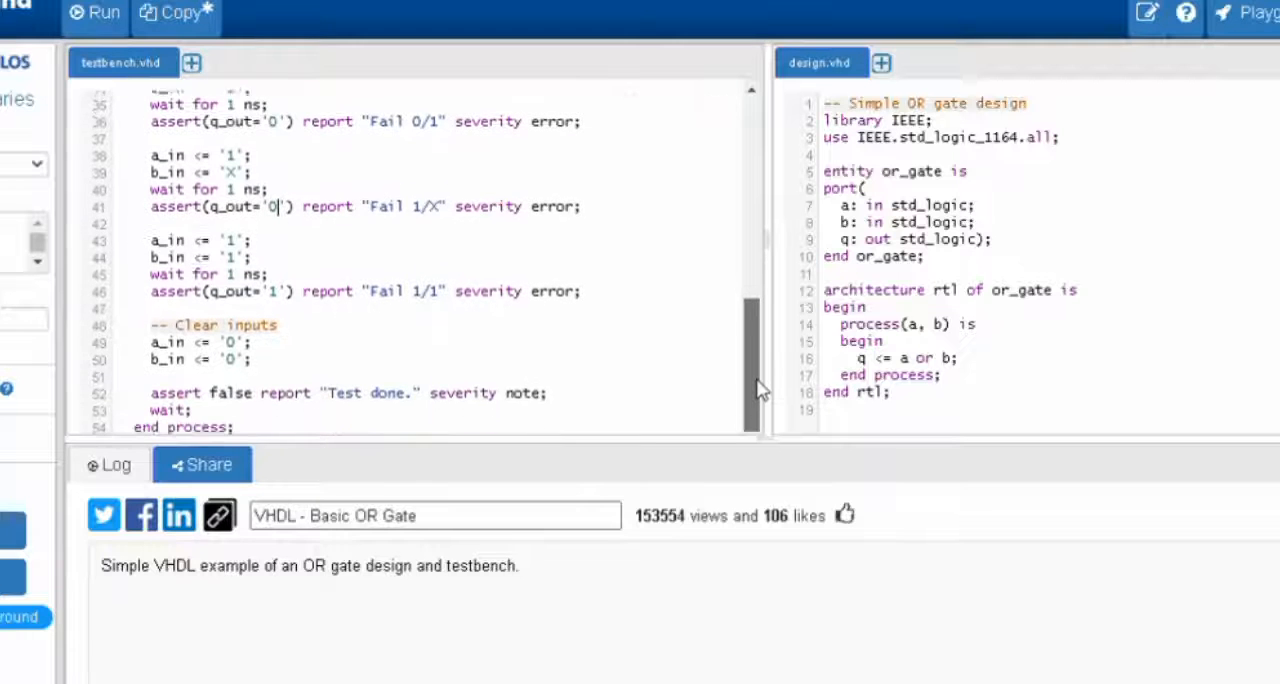
pyautogui.scroll(-3)
pyautogui.write('and')
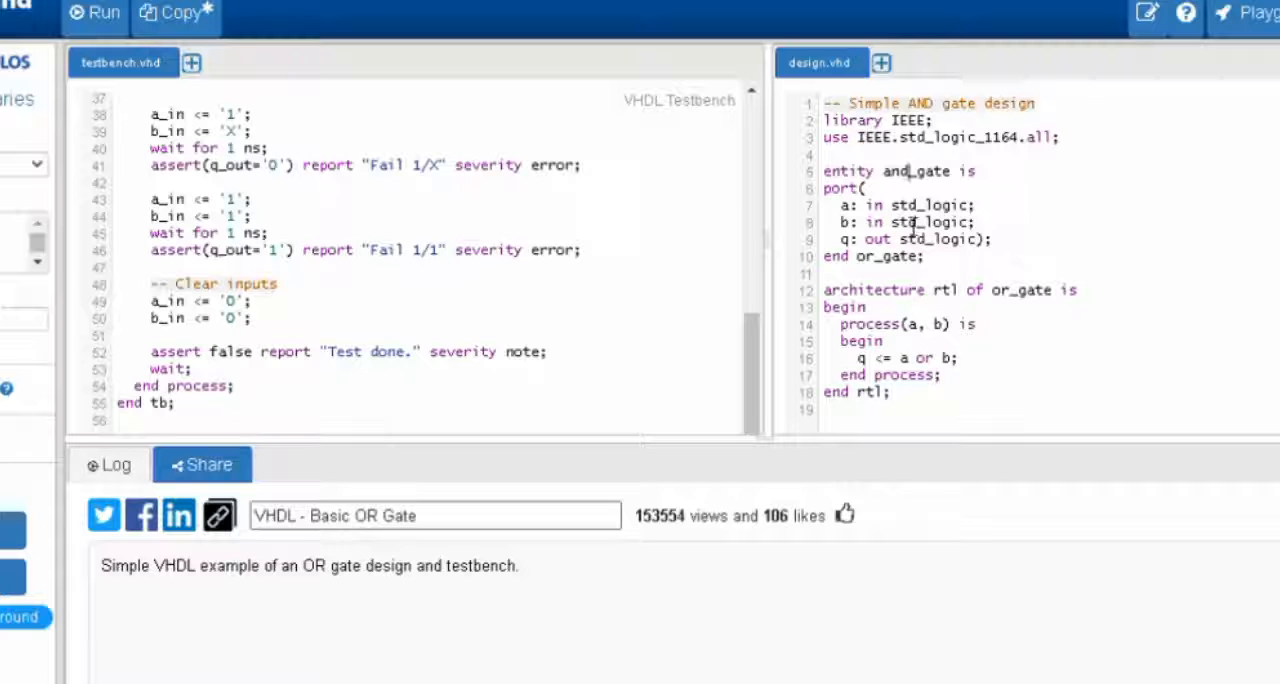
pyautogui.moveTo(896, 272)
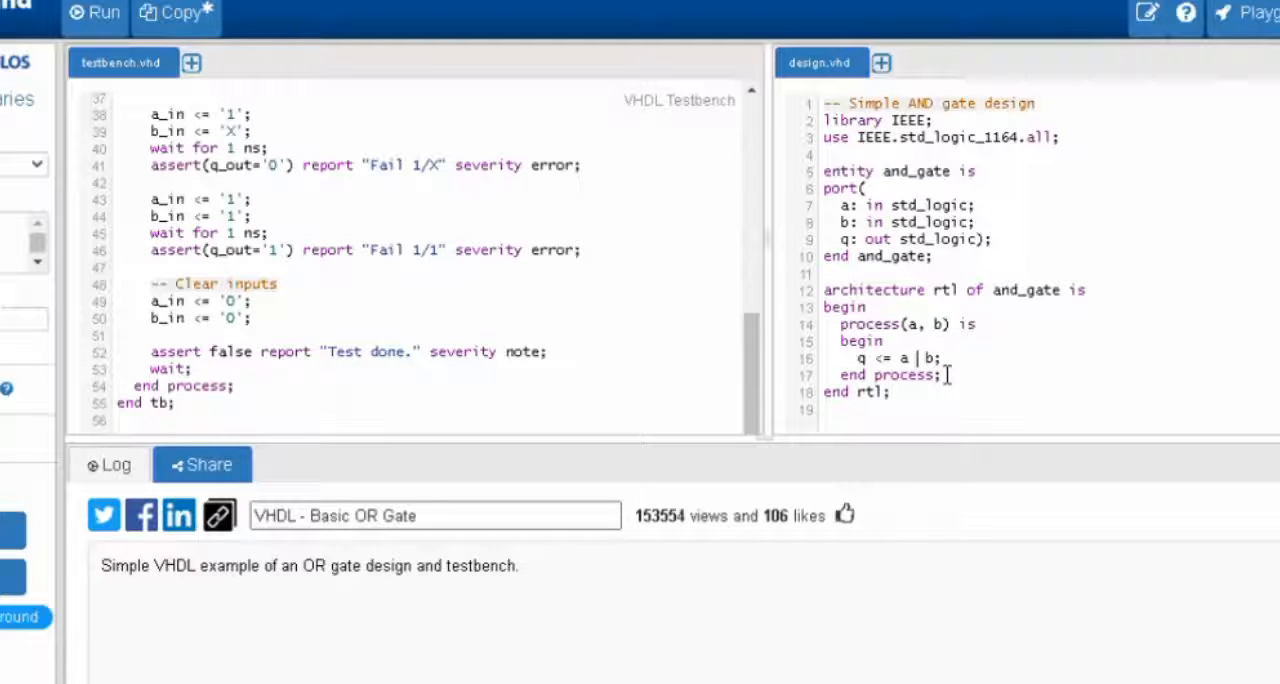
# Step: Rename or_gate to and_gate in design.vhd and compute q as 'a and b'
pyautogui.write('and')
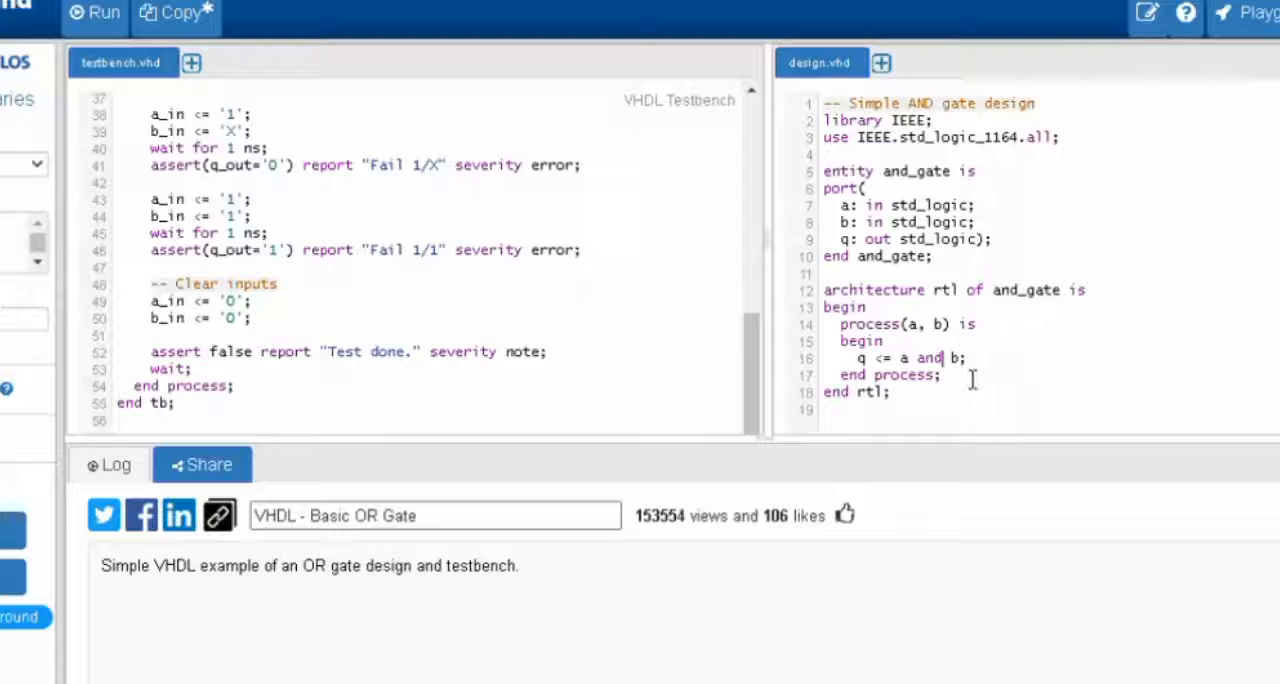
pyautogui.moveTo(1050, 324)
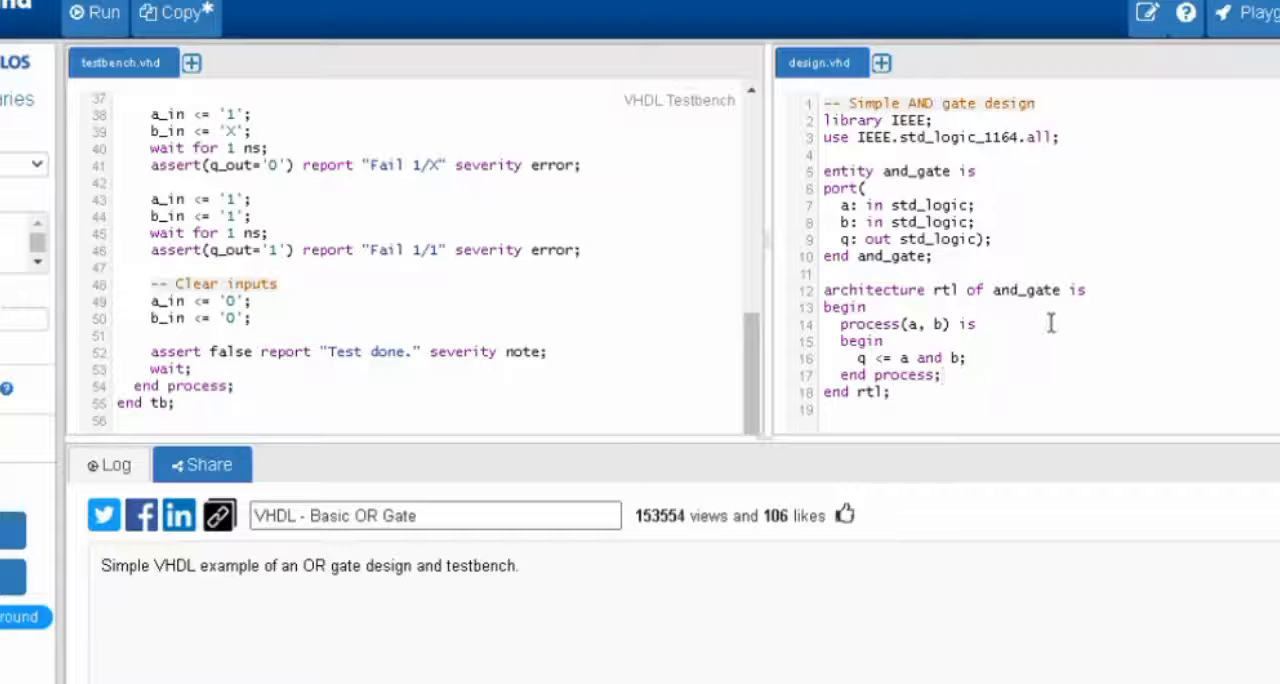
pyautogui.moveTo(936, 208)
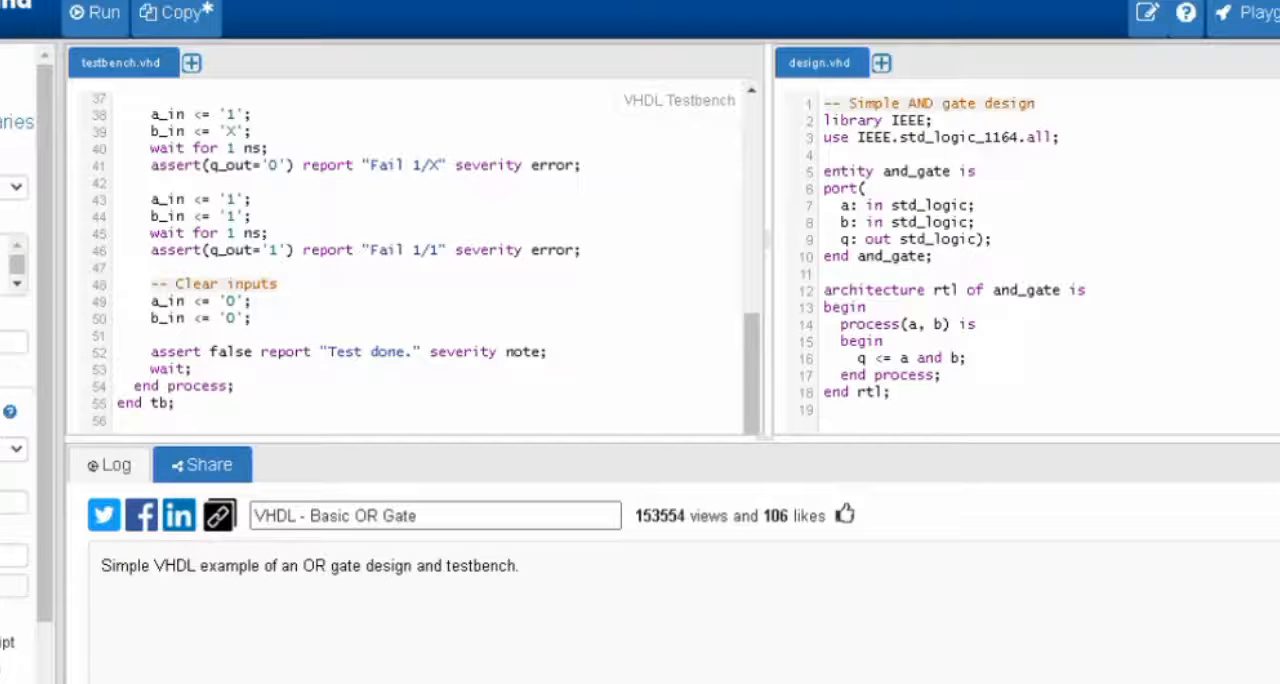
pyautogui.moveTo(796, 280)
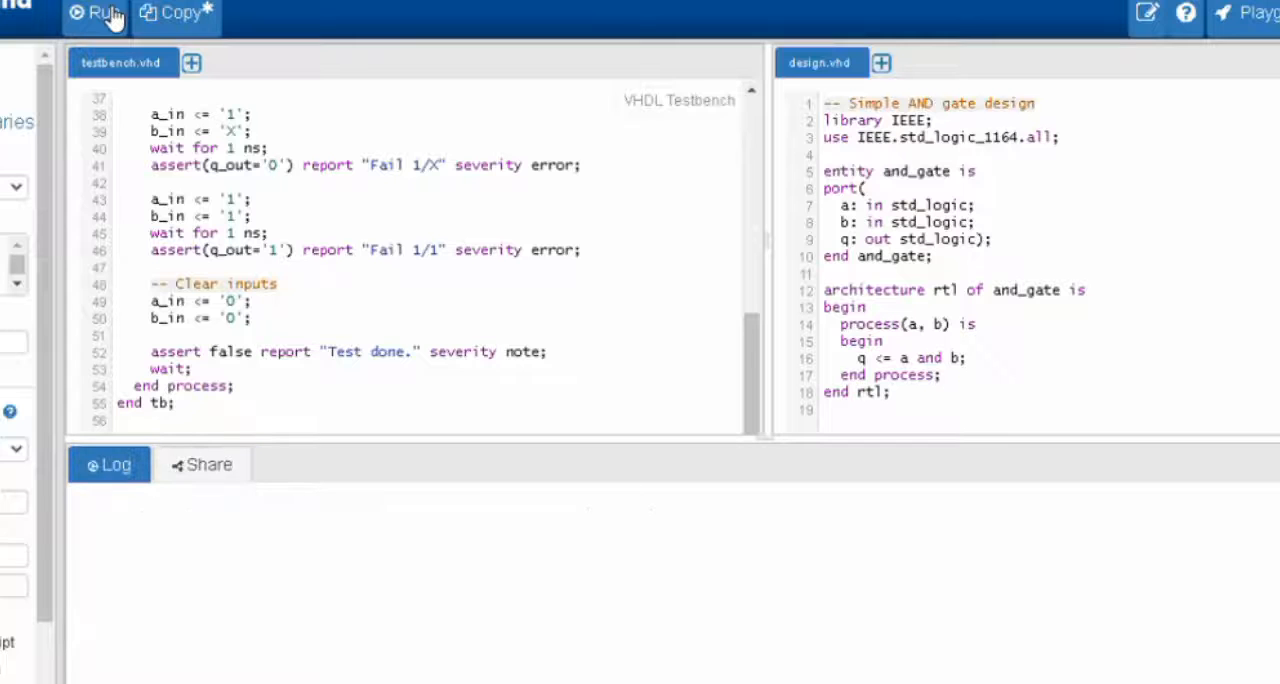
# Step: Run the simulation so the log reports results (including 'Fail 1/X') and a waveform appears
pyautogui.click(96, 12)
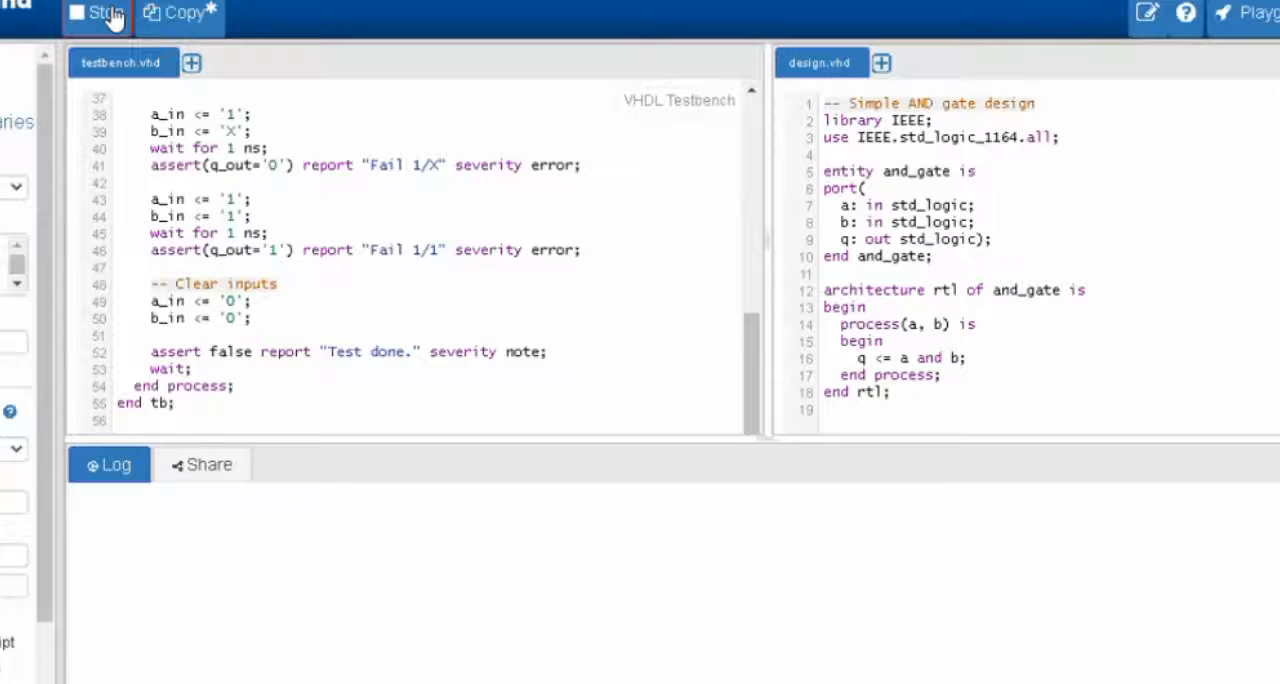
pyautogui.click(98, 18)
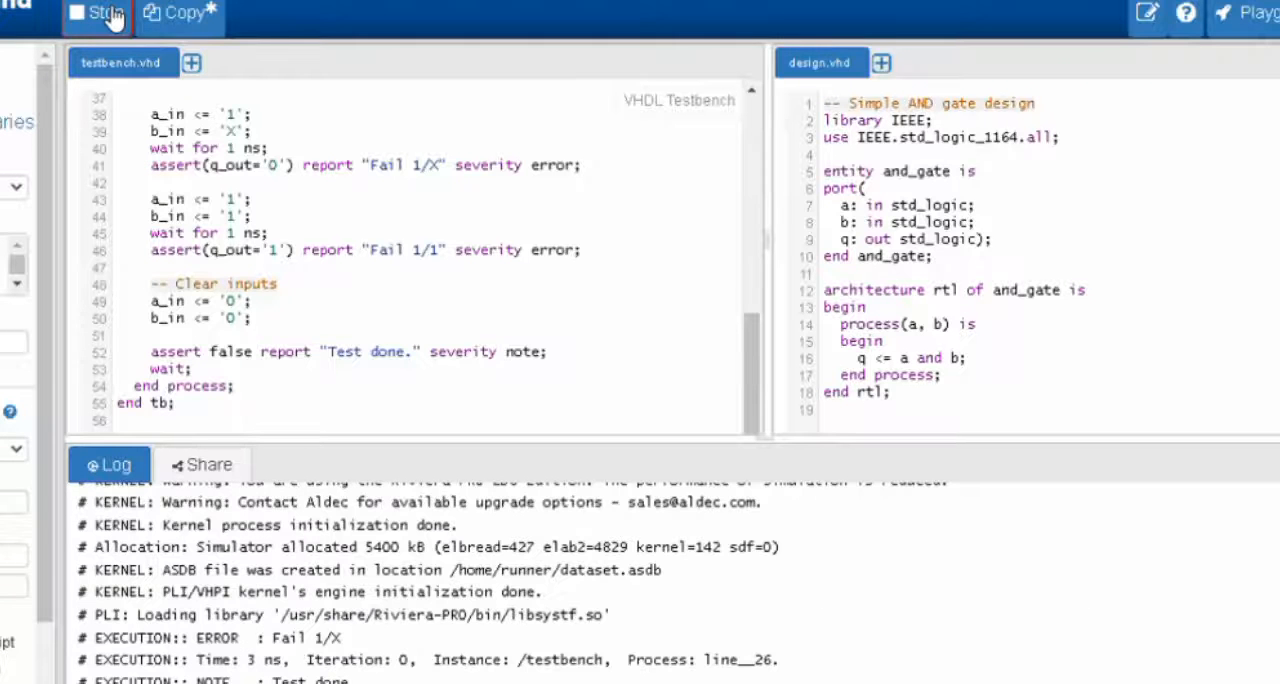
pyautogui.click(100, 16)
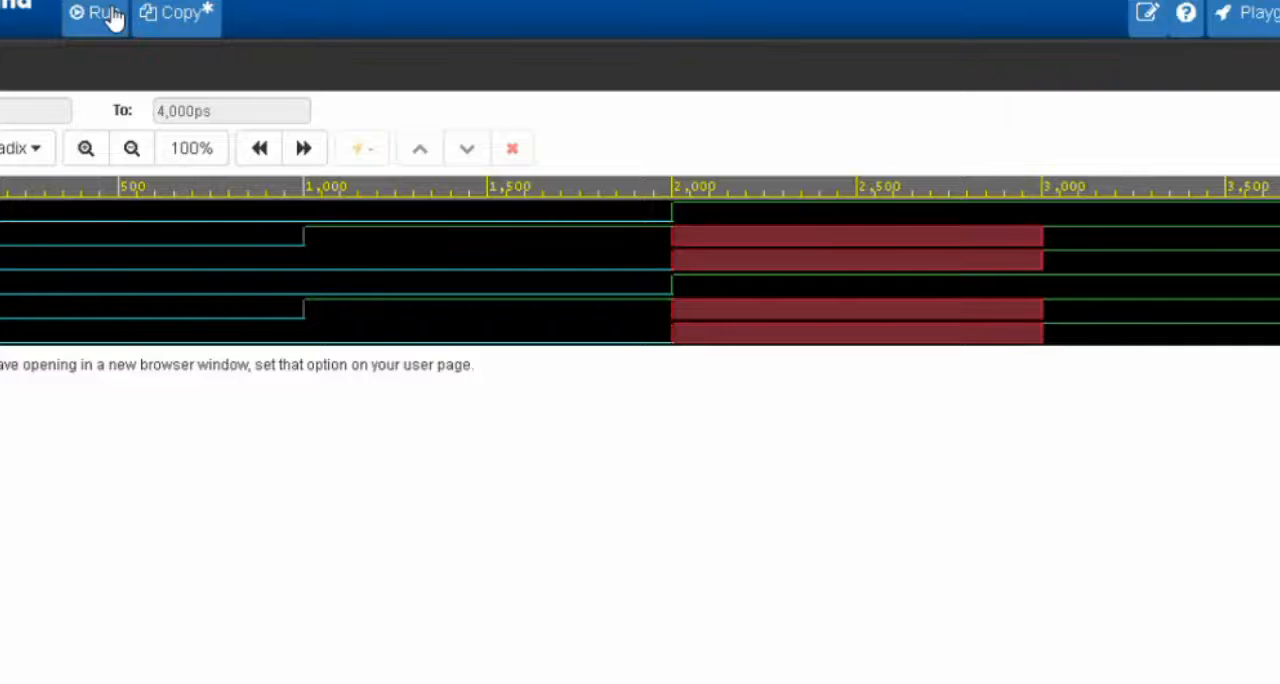
pyautogui.moveTo(92, 242)
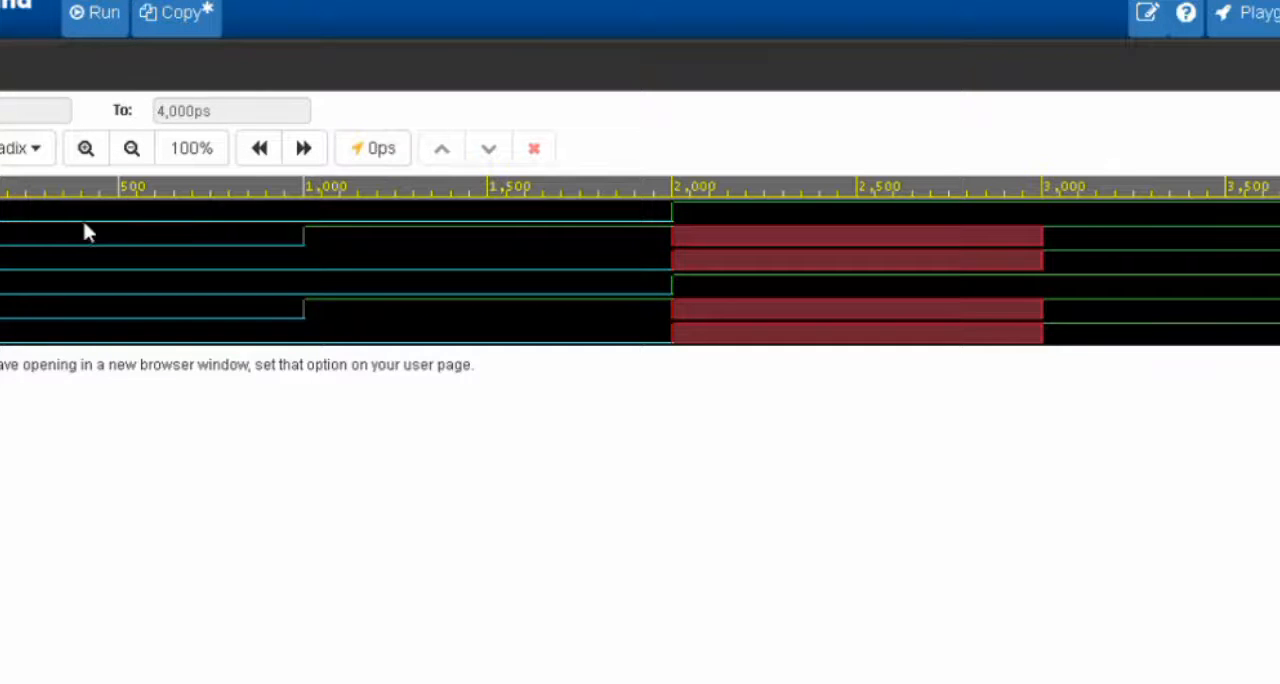
pyautogui.moveTo(128, 240)
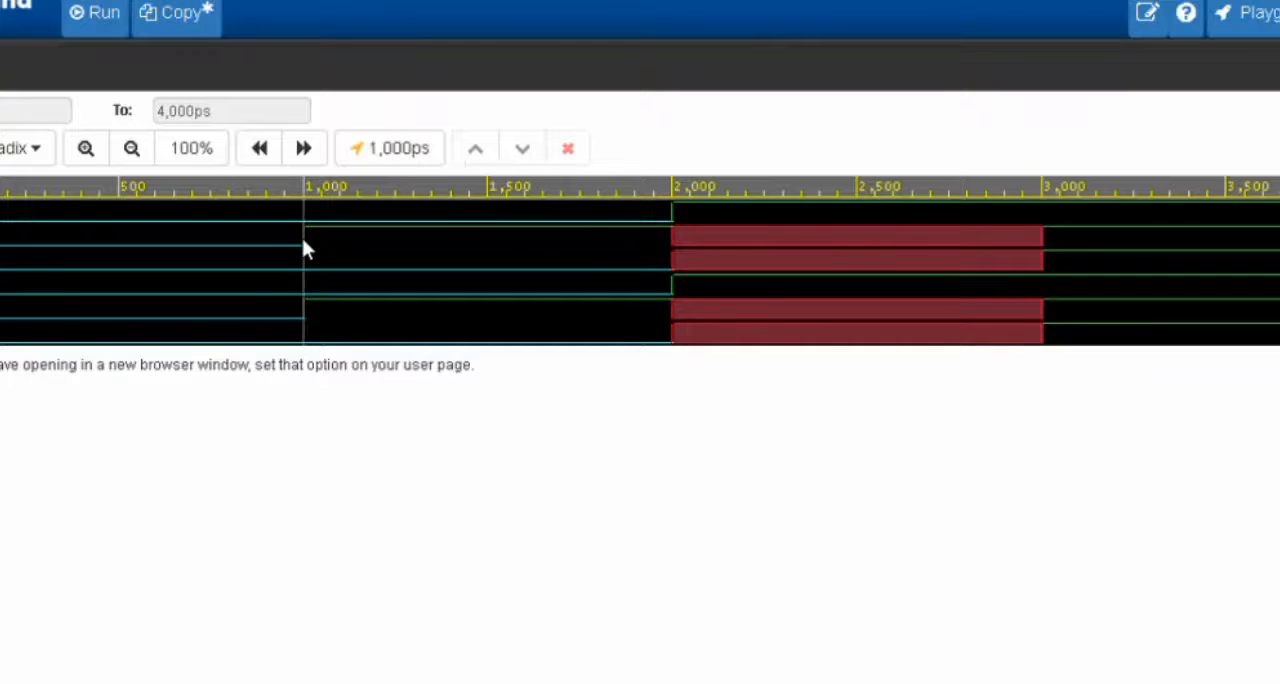
pyautogui.moveTo(344, 252)
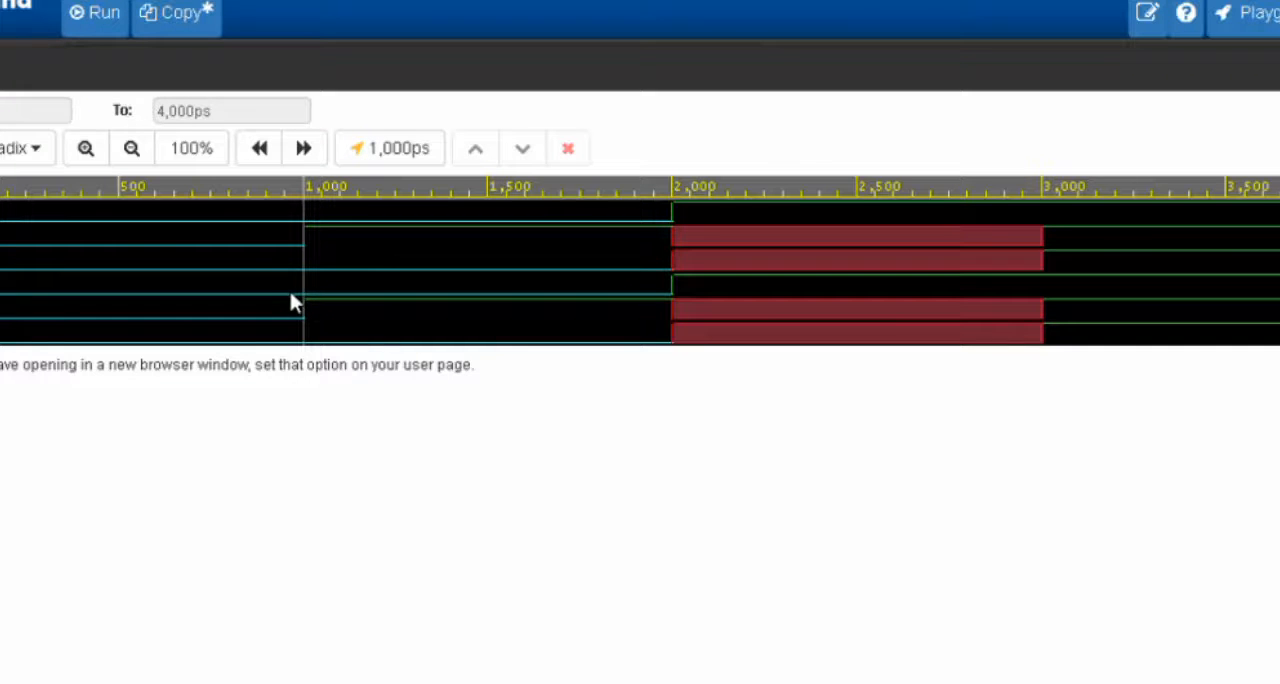
pyautogui.moveTo(536, 240)
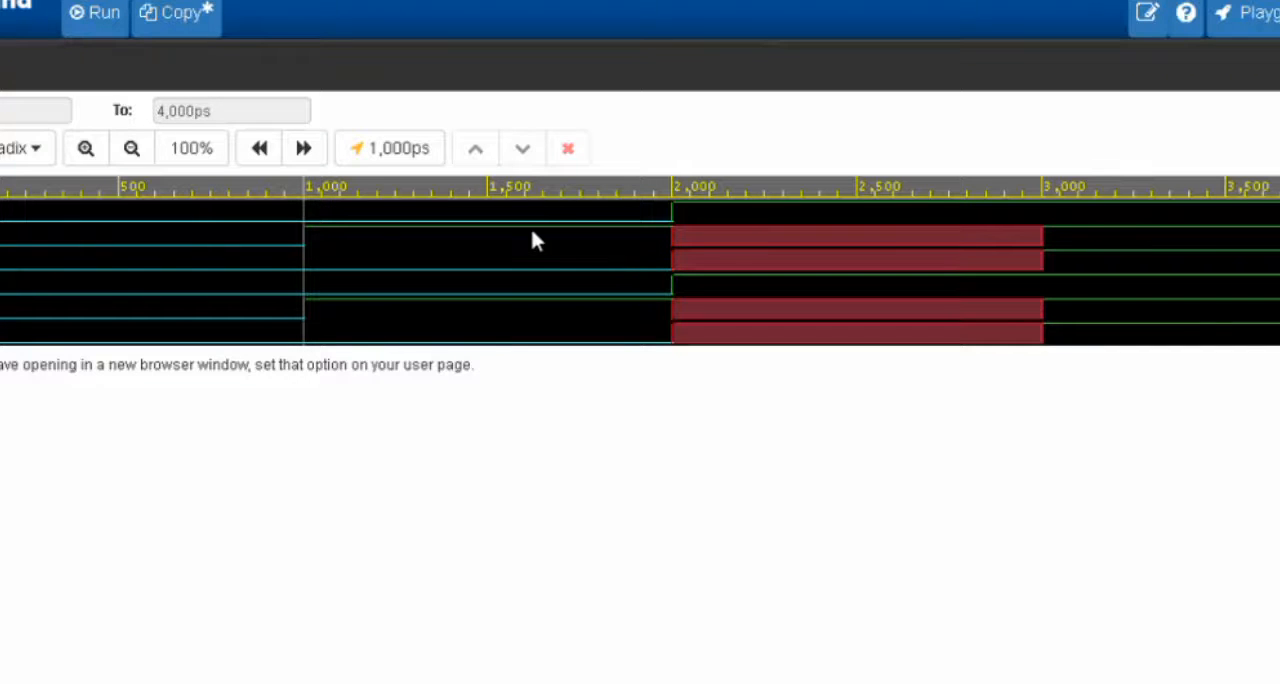
pyautogui.moveTo(544, 234)
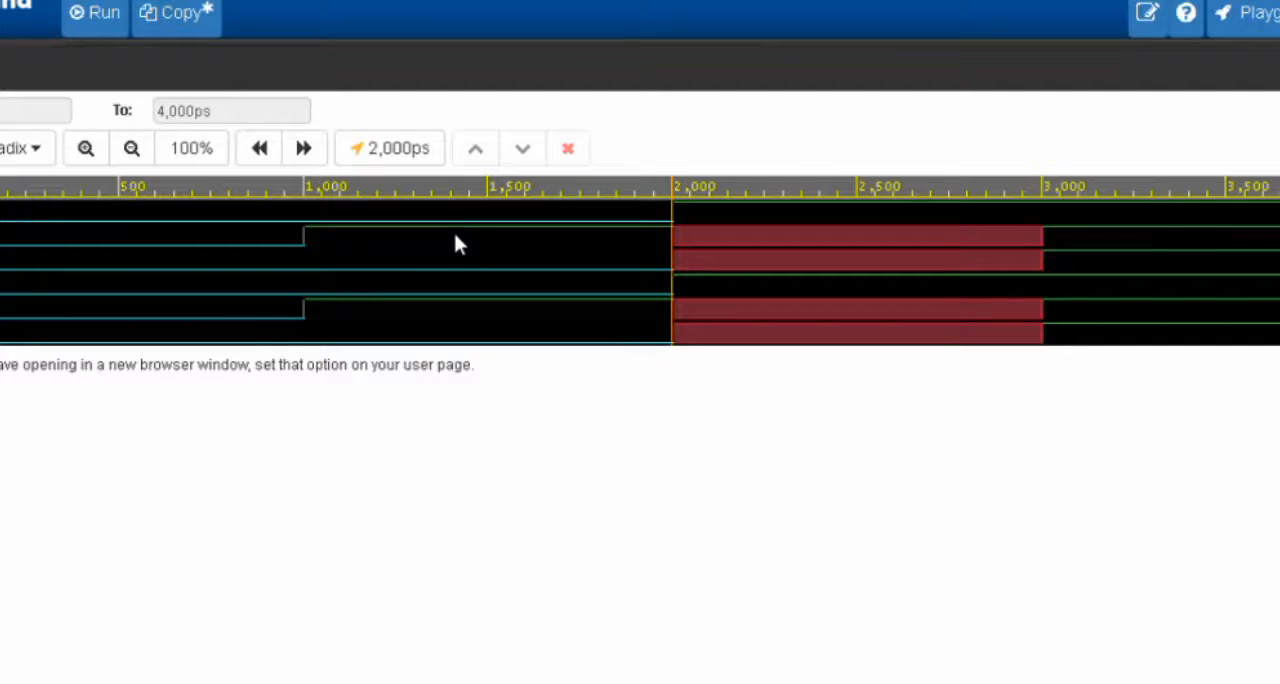
pyautogui.moveTo(560, 224)
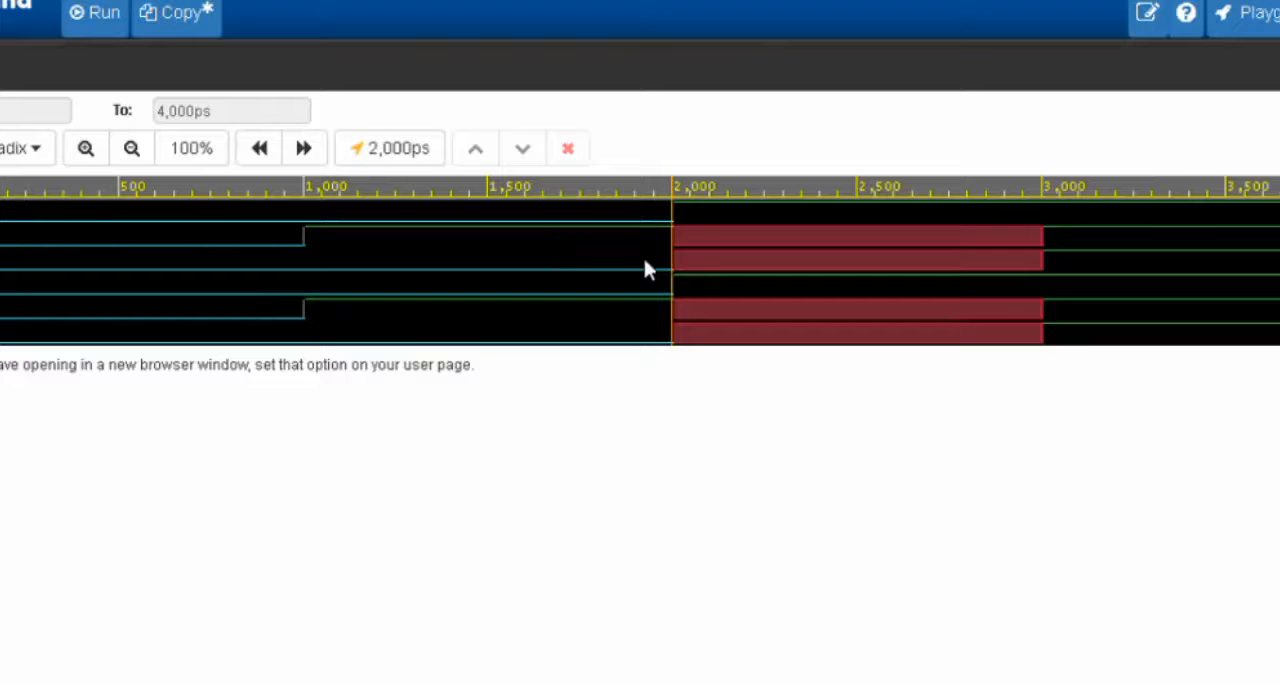
pyautogui.moveTo(616, 238)
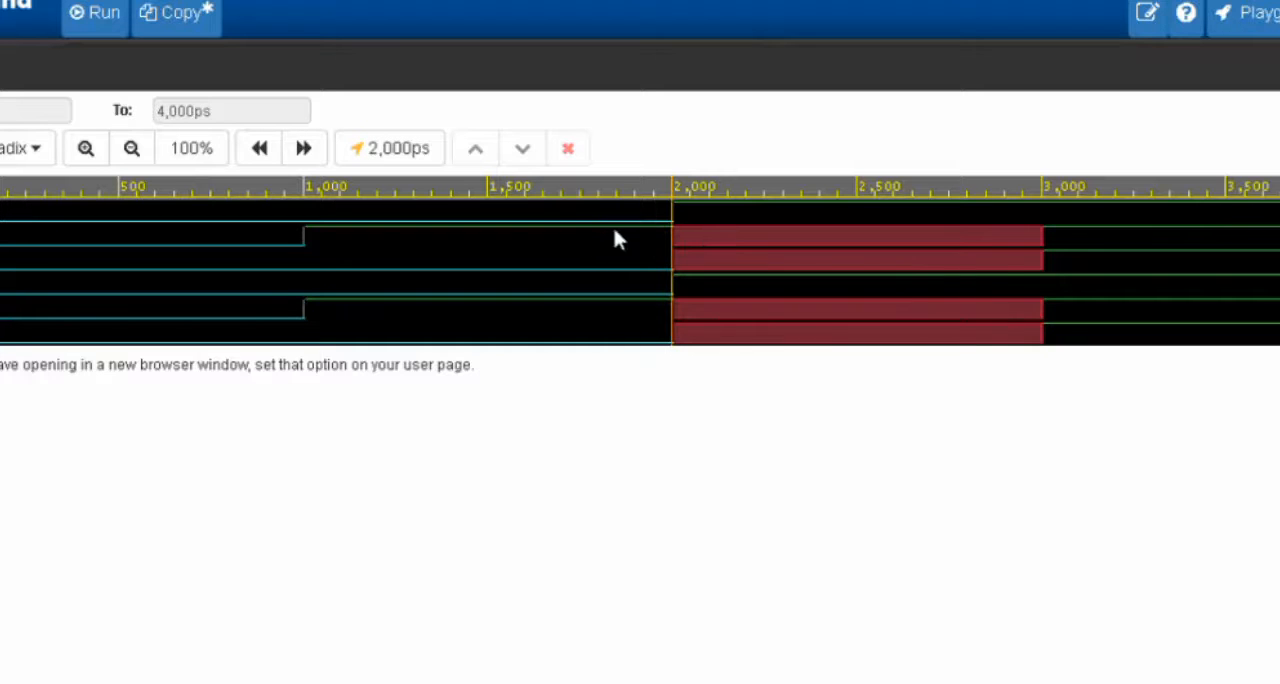
pyautogui.moveTo(810, 220)
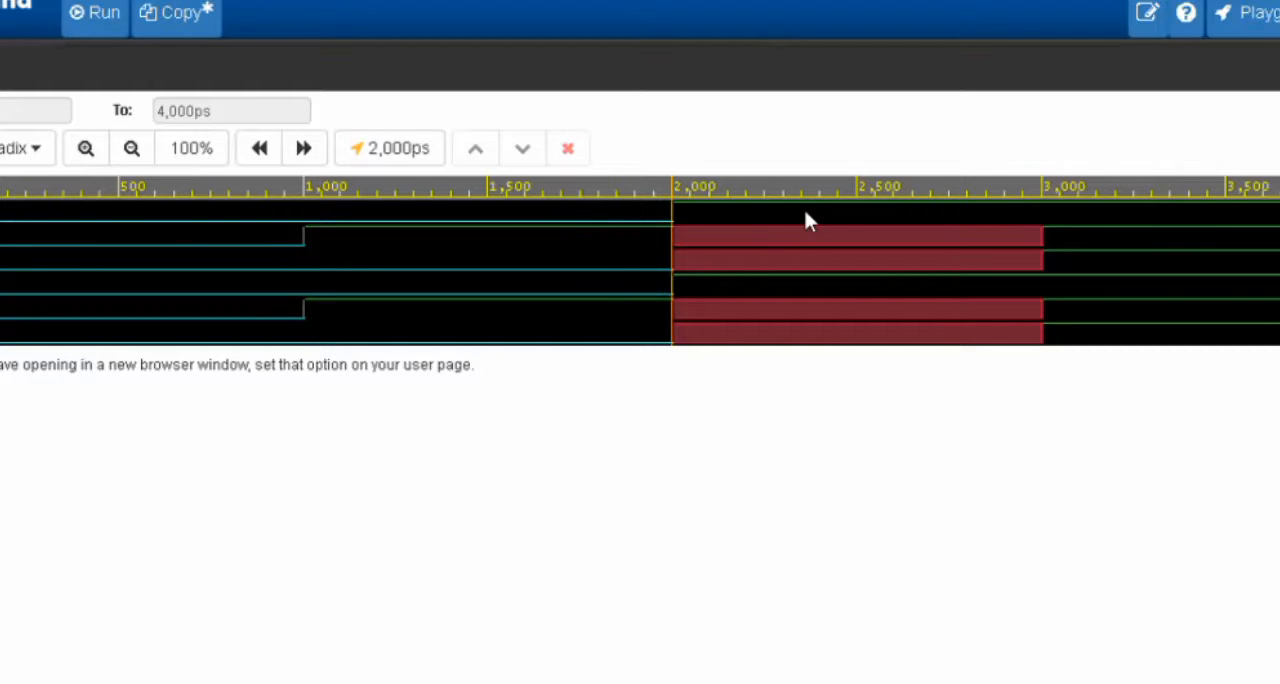
pyautogui.moveTo(780, 254)
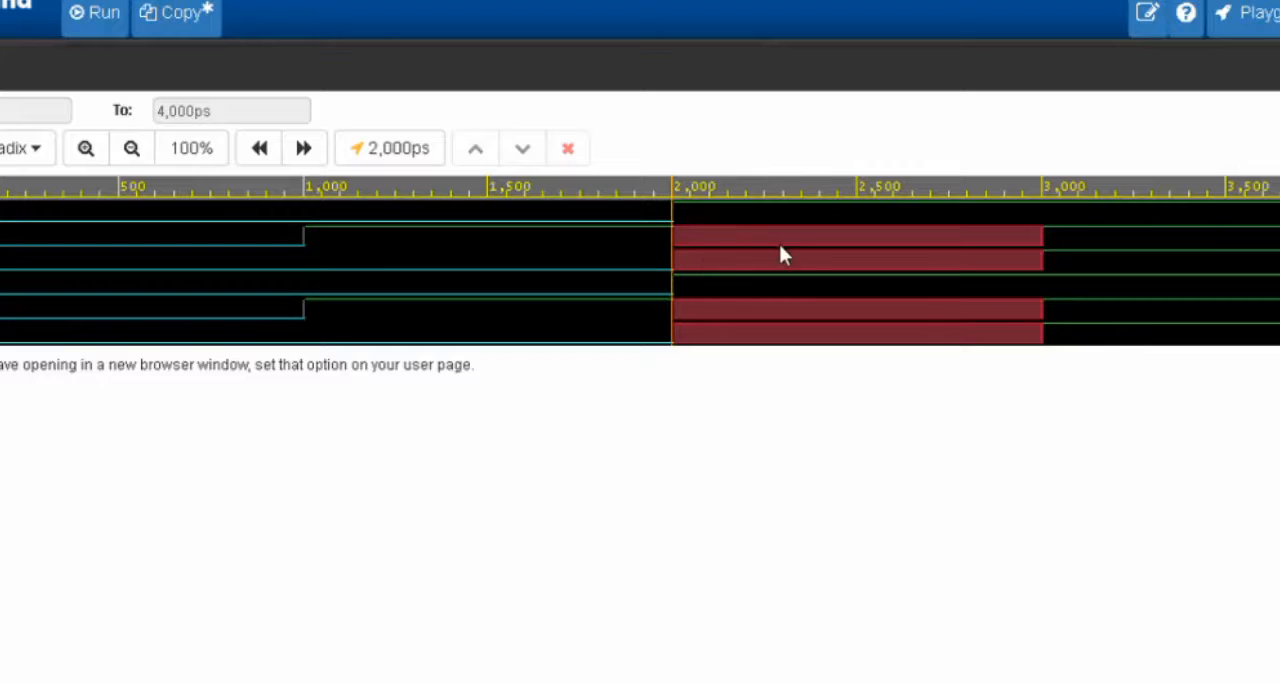
pyautogui.moveTo(738, 268)
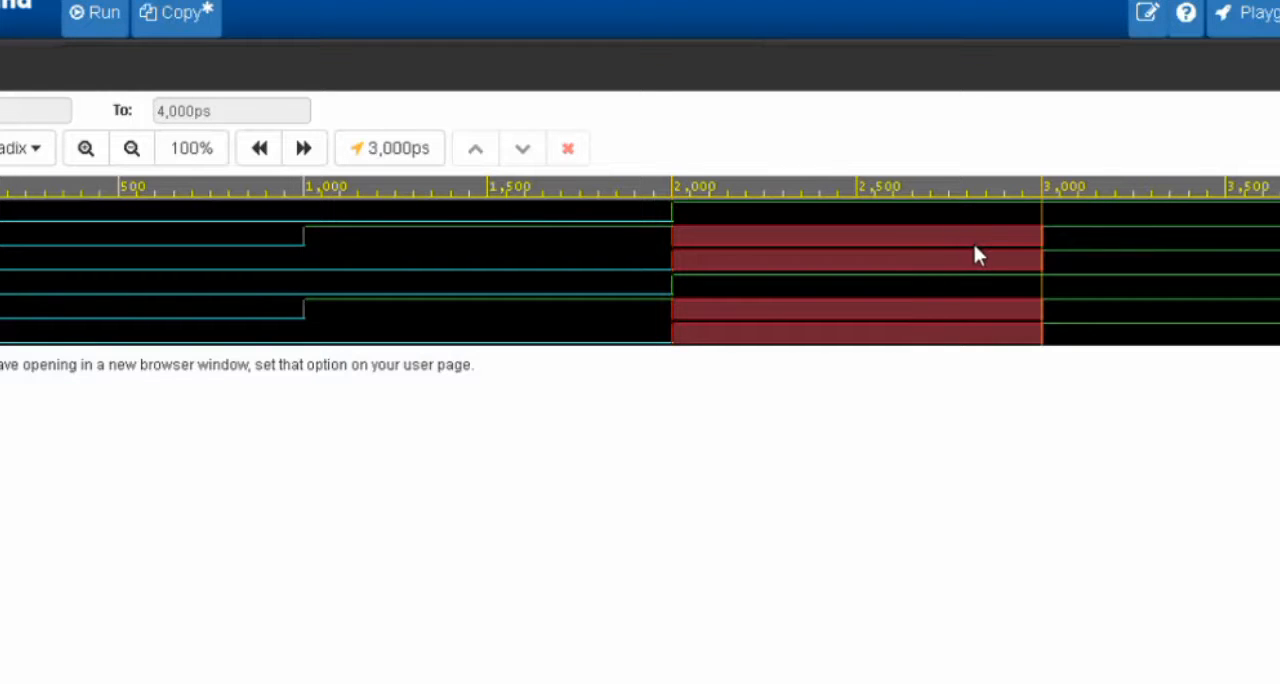
pyautogui.moveTo(962, 258)
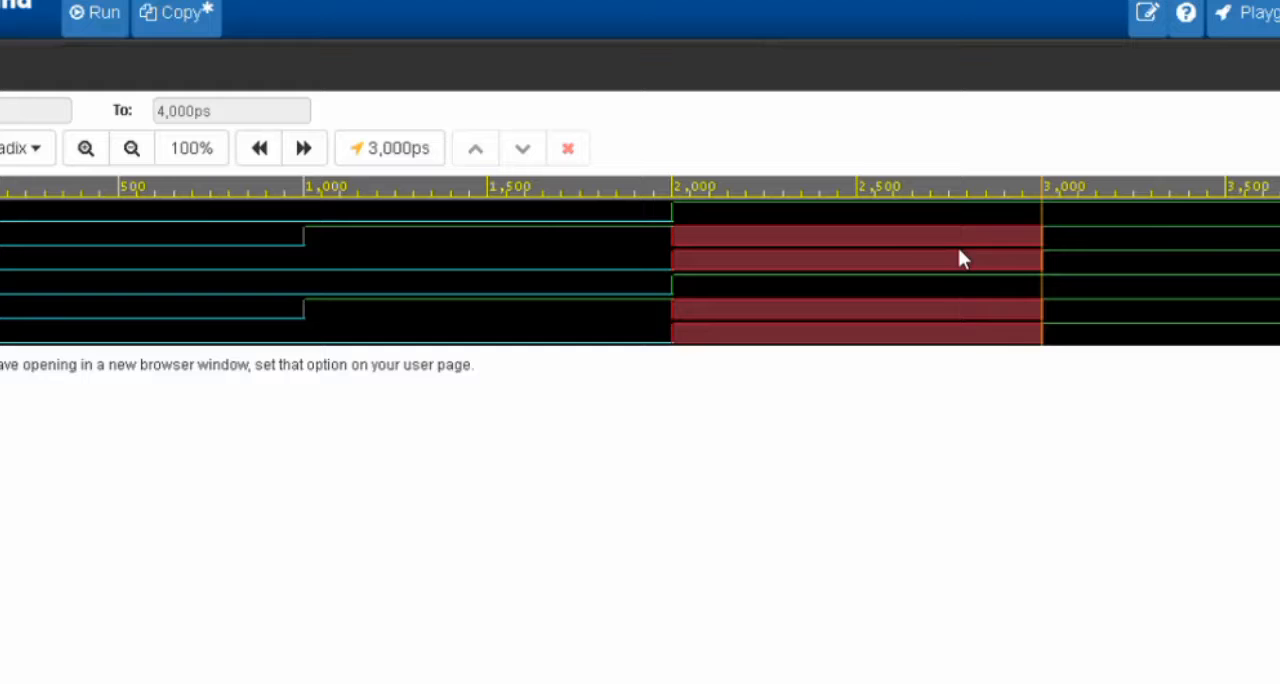
pyautogui.moveTo(982, 248)
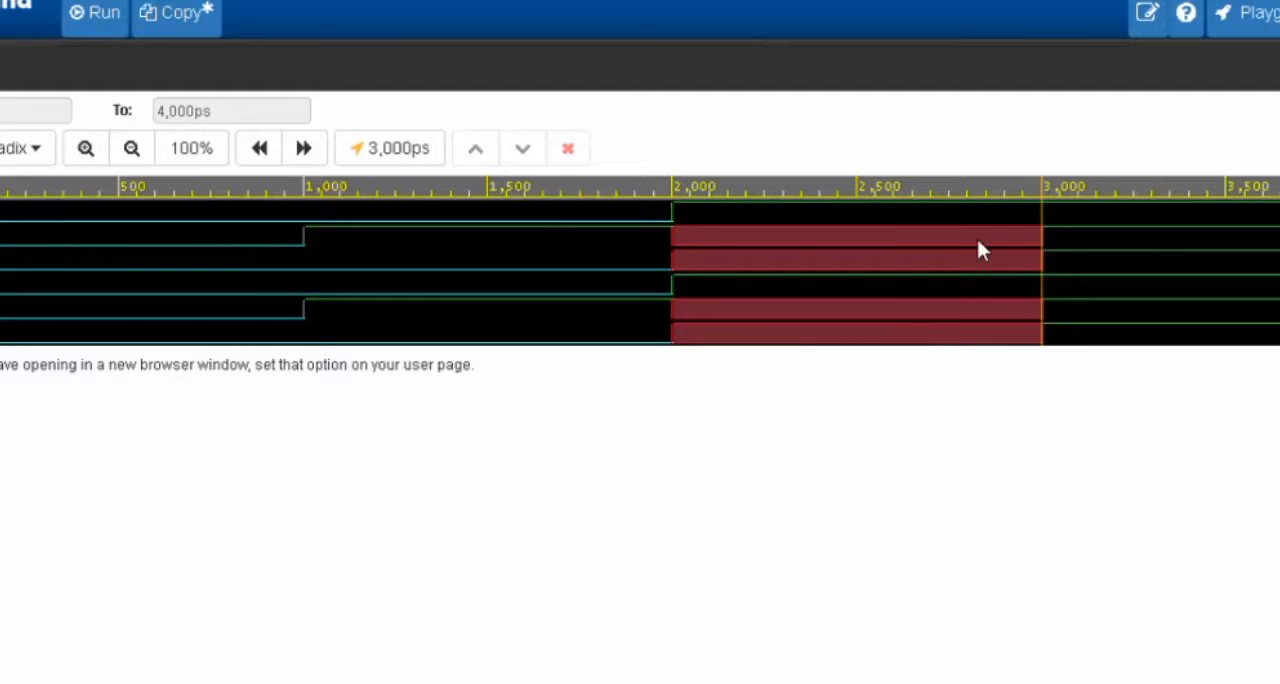
pyautogui.moveTo(916, 280)
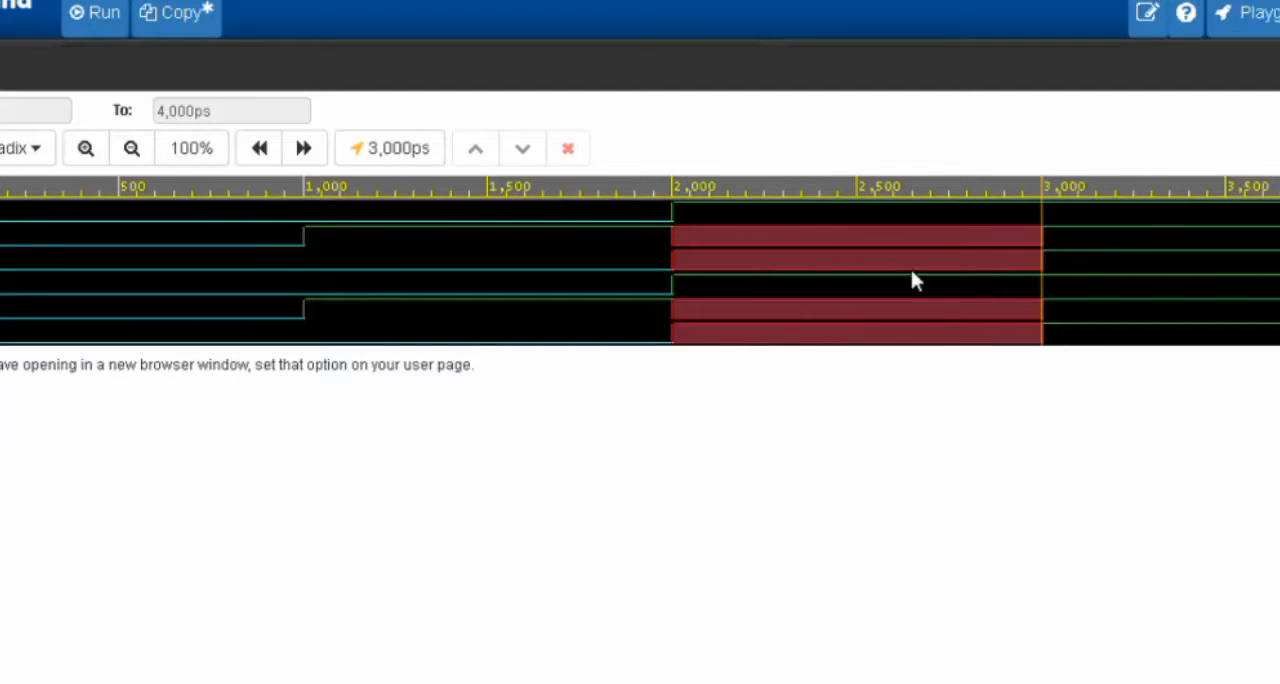
pyautogui.moveTo(1228, 242)
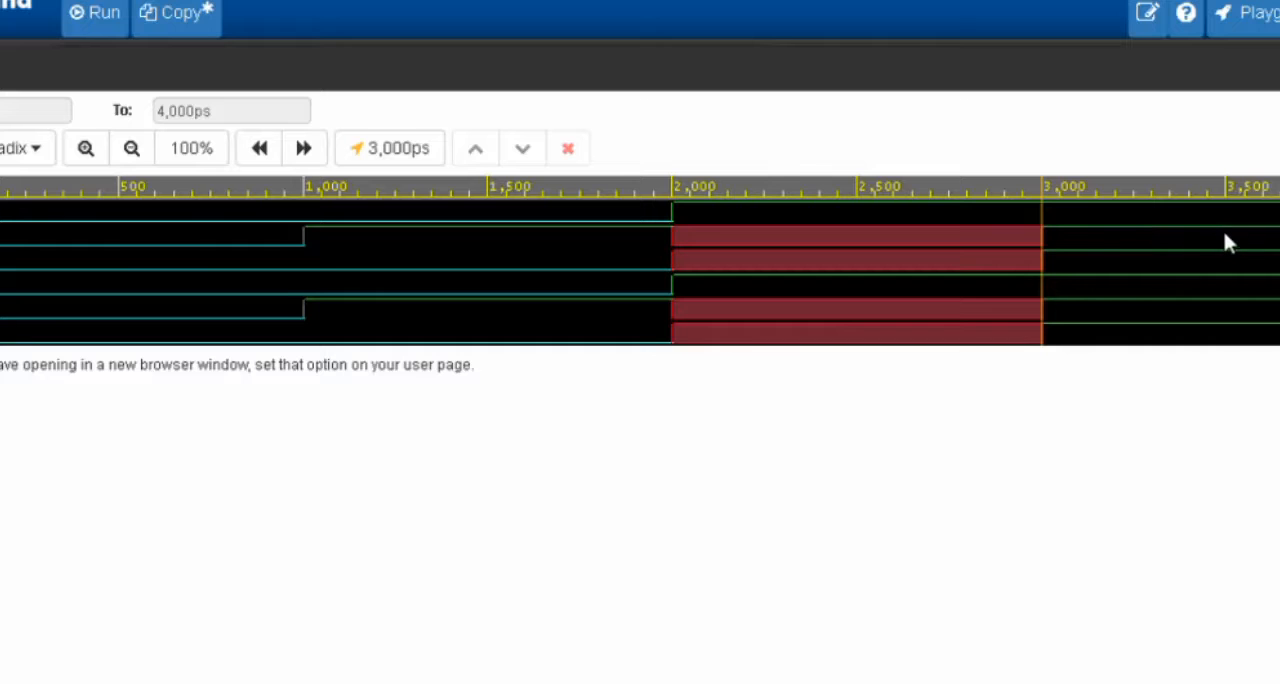